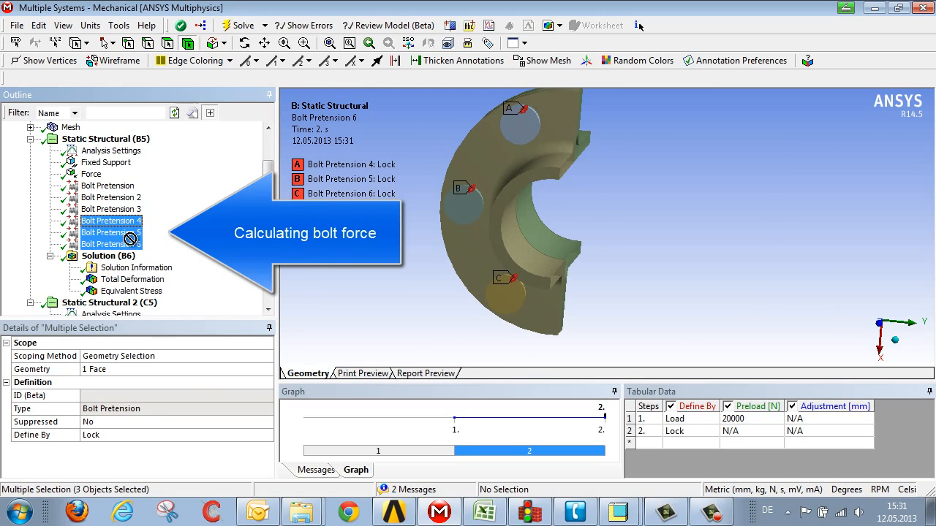
Show the first load case's total deformation result, maximum 0.24882 mm
left_click(109, 255)
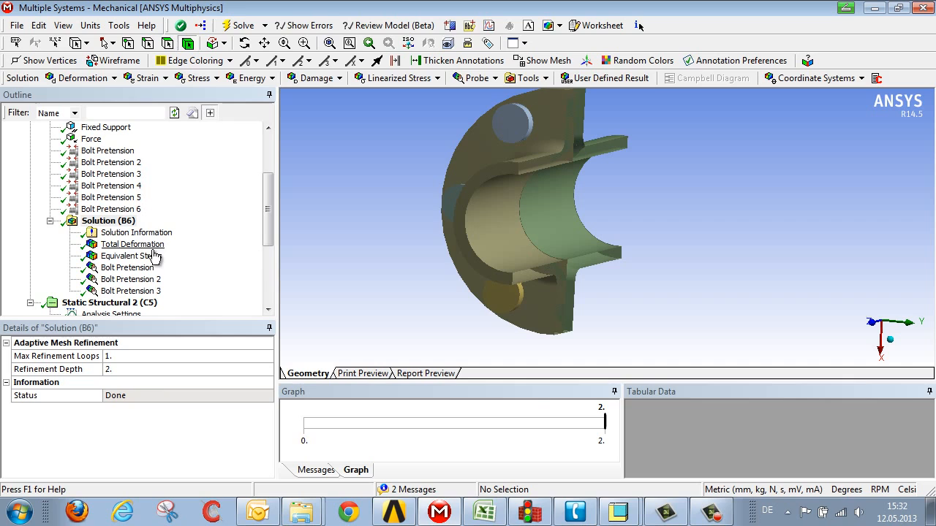
left_click(131, 245)
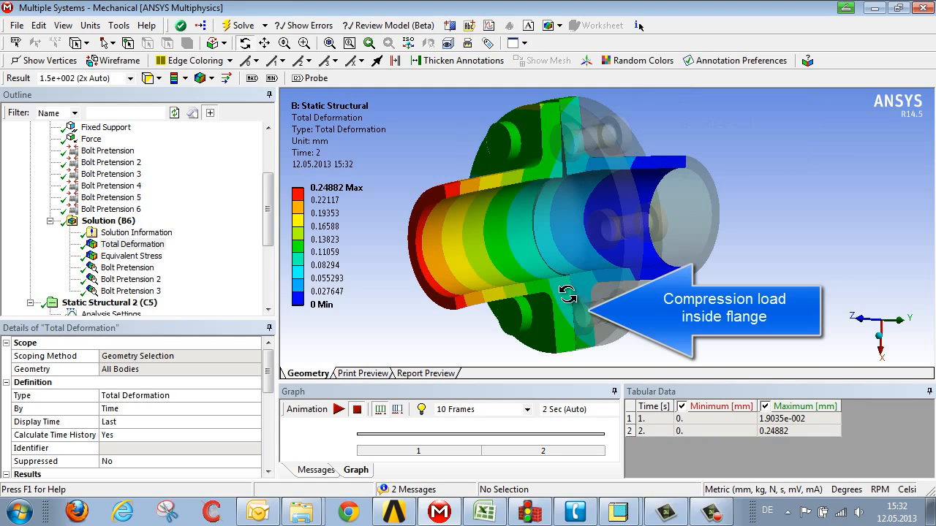
Review the first bolt's 21994 N working load and check the preload defined for Bolt Pretension 4
left_click(129, 267)
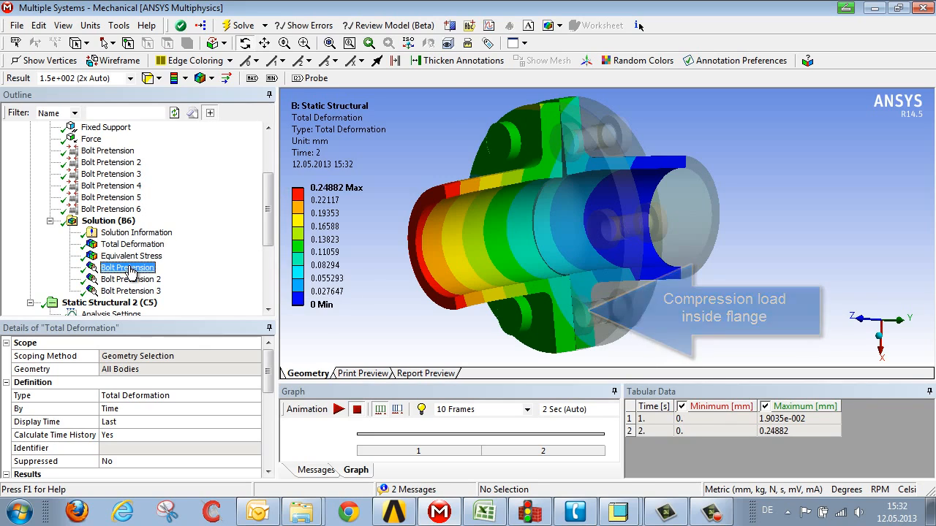
left_click(127, 268)
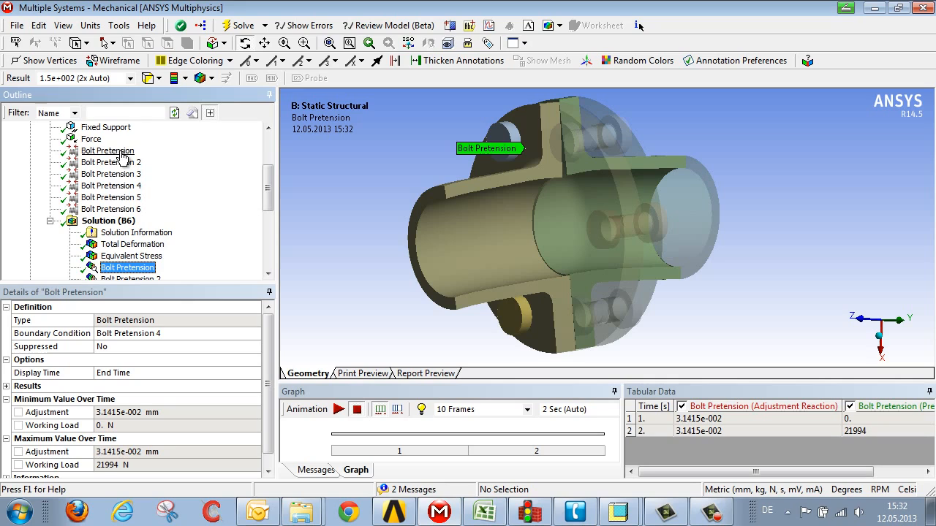
left_click(111, 184)
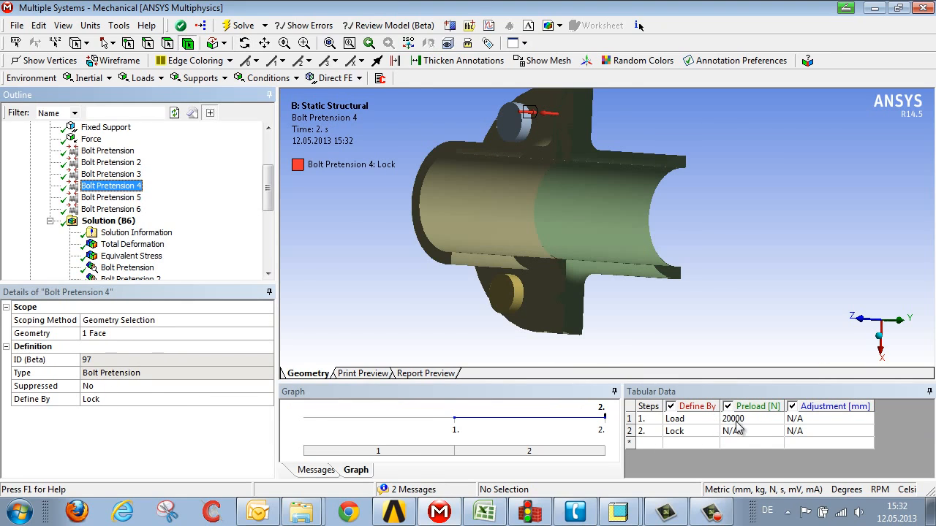
scroll("down", 3)
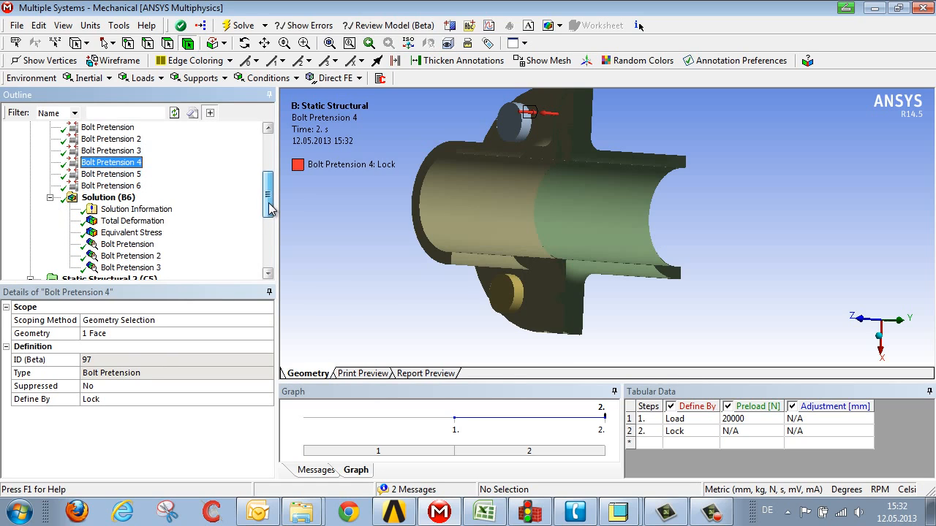
Review the second and third bolts' working loads (20149 N, 19943 N), then return to the first bolt's 21994 N result
left_click(127, 243)
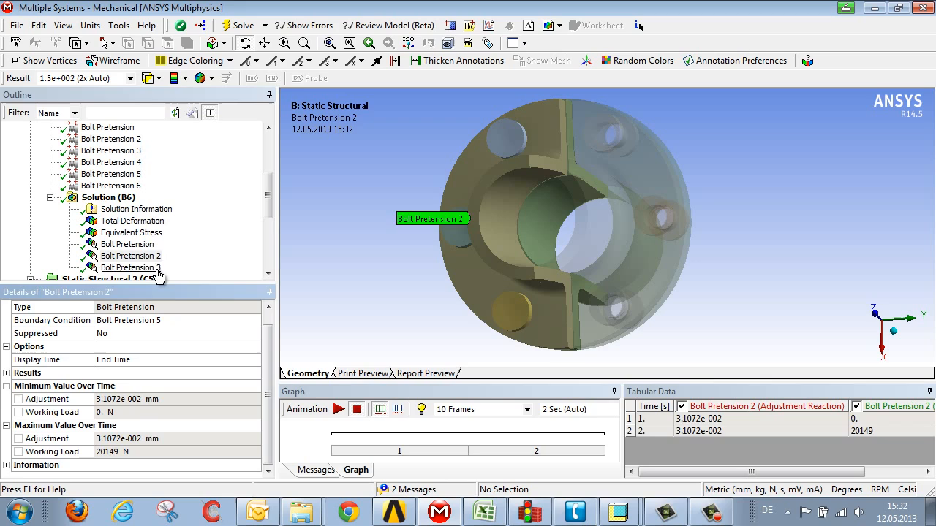
left_click(132, 266)
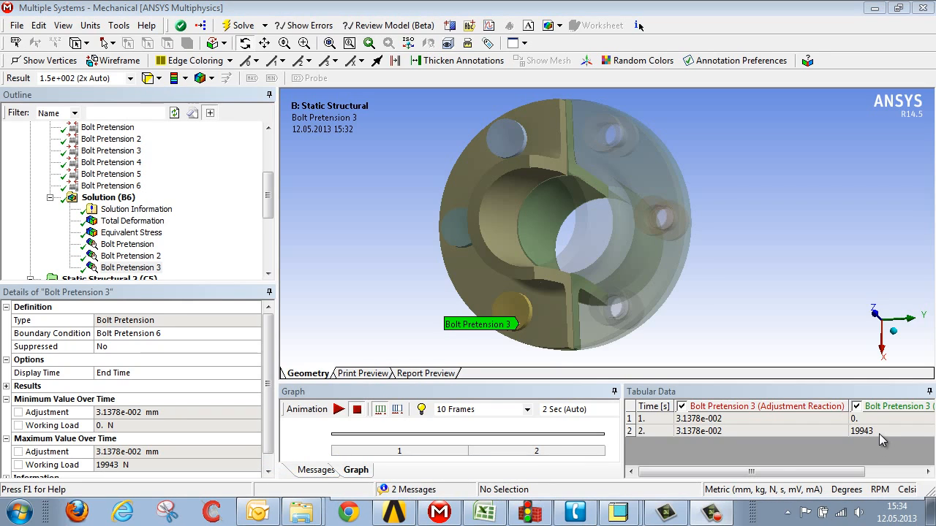
mouse_move(878, 439)
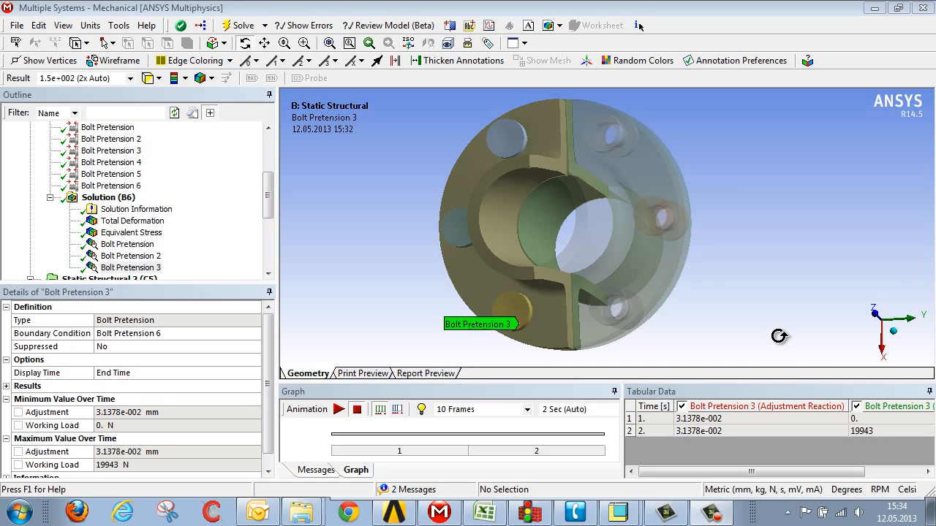
mouse_move(730, 325)
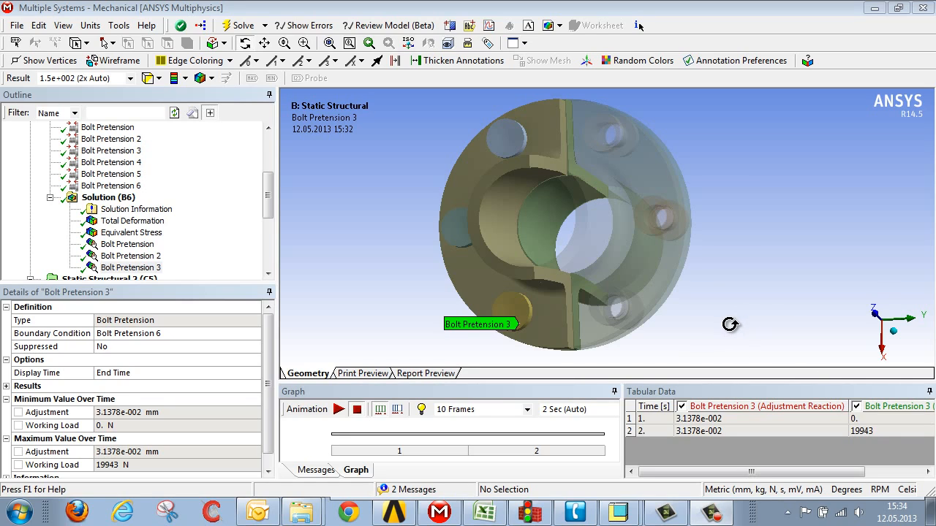
left_click(126, 243)
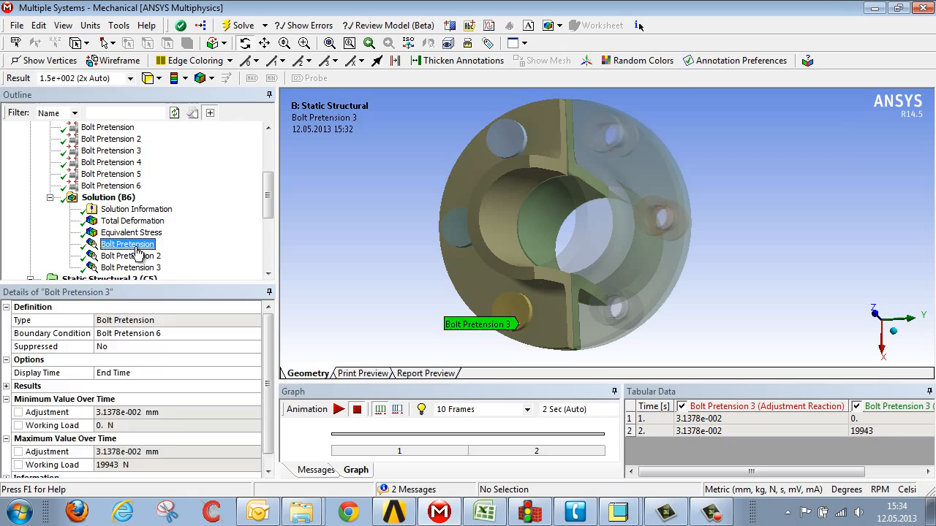
left_click(126, 243)
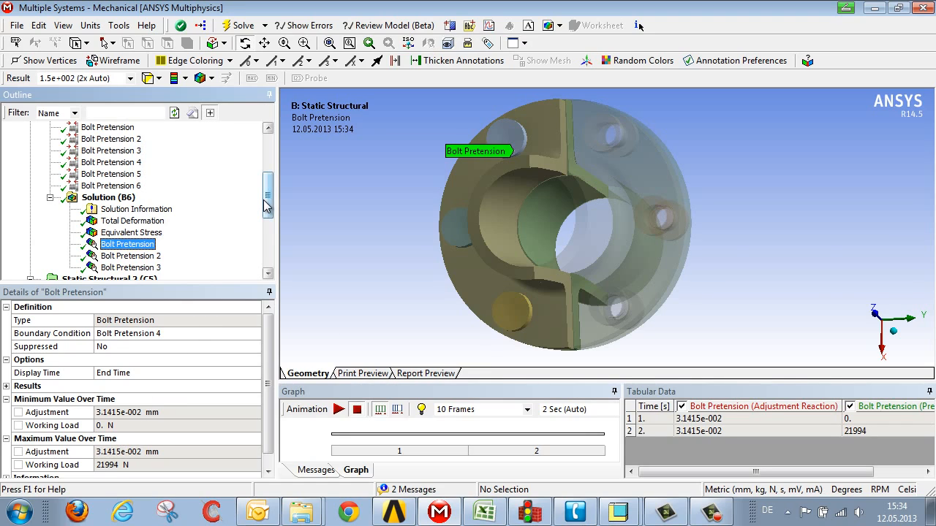
mouse_move(269, 211)
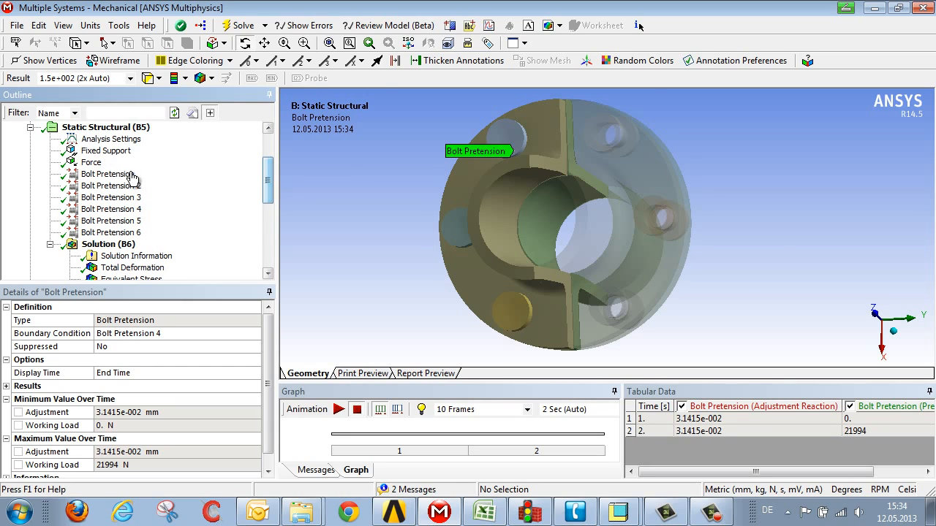
Show the first analysis's loads and the first bolt's 20000 N preload definition with its lock step
left_click(105, 126)
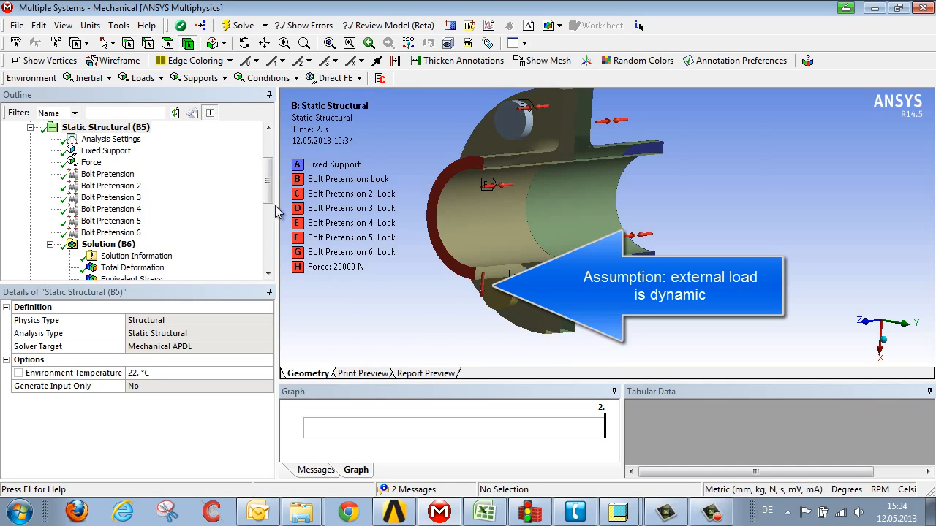
scroll("down", 3)
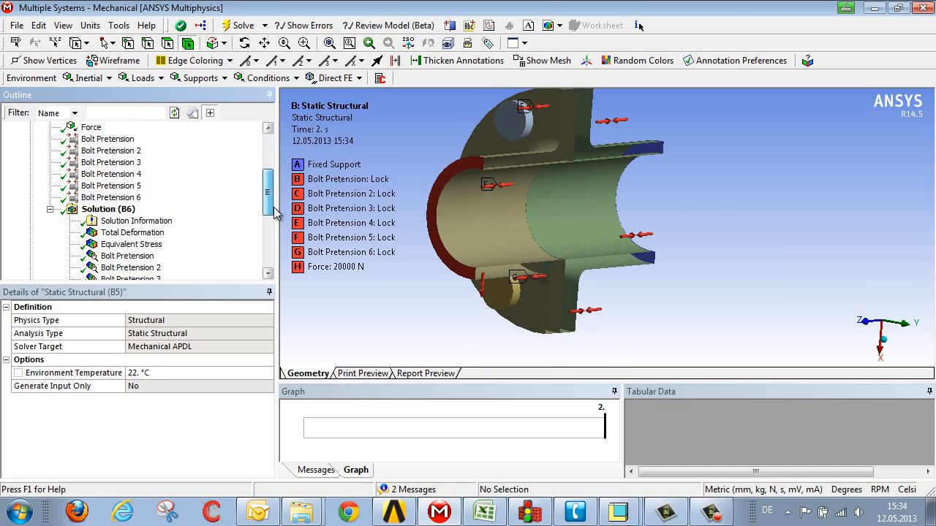
left_click(127, 243)
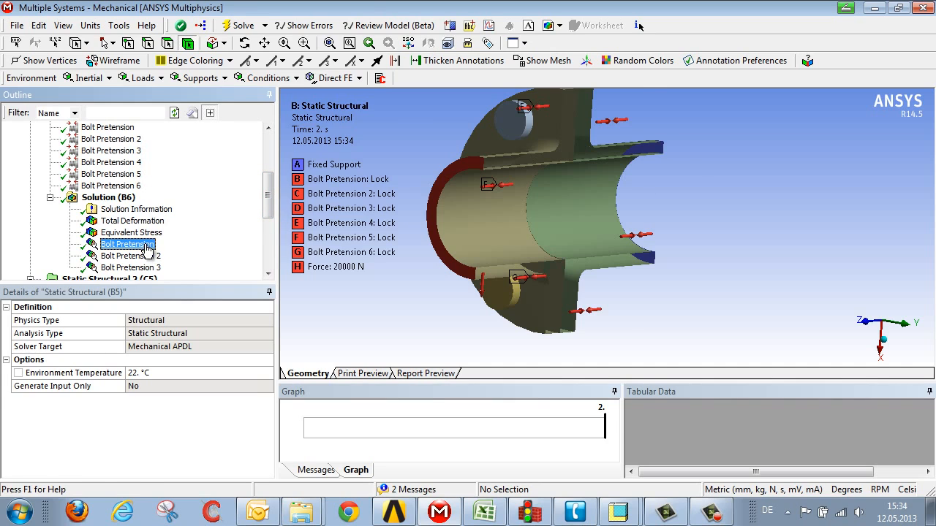
left_click(127, 243)
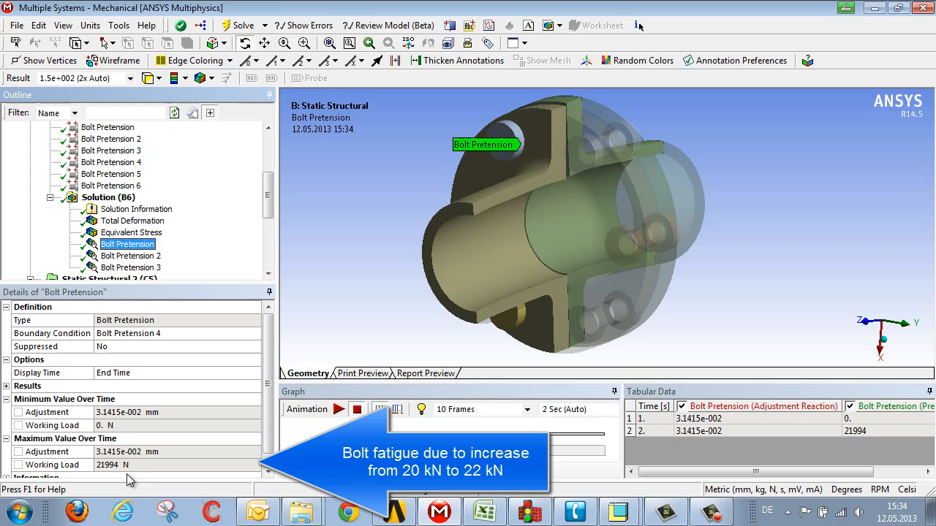
mouse_move(155, 477)
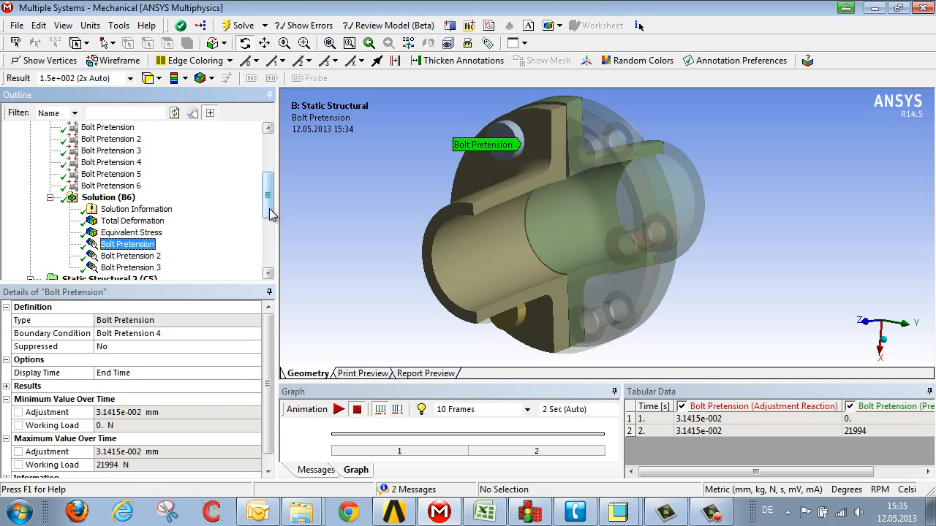
scroll("down", 3)
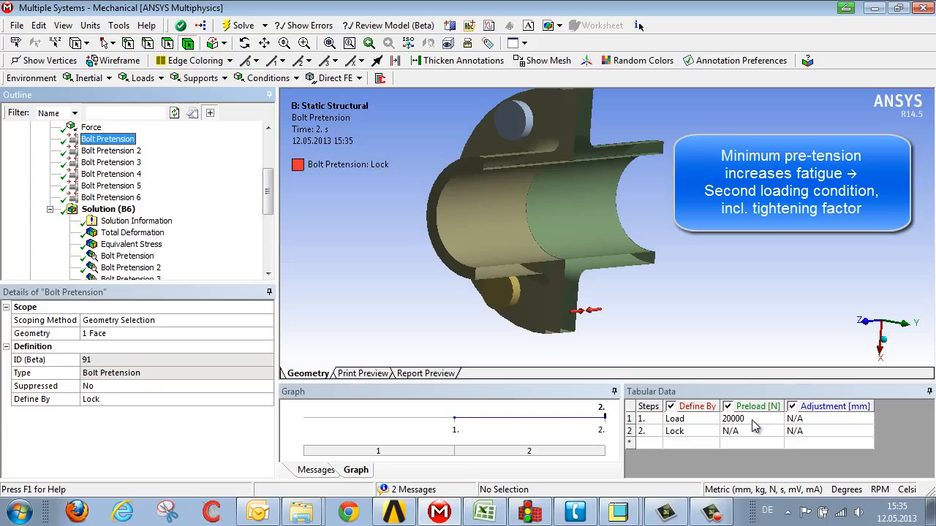
mouse_move(755, 425)
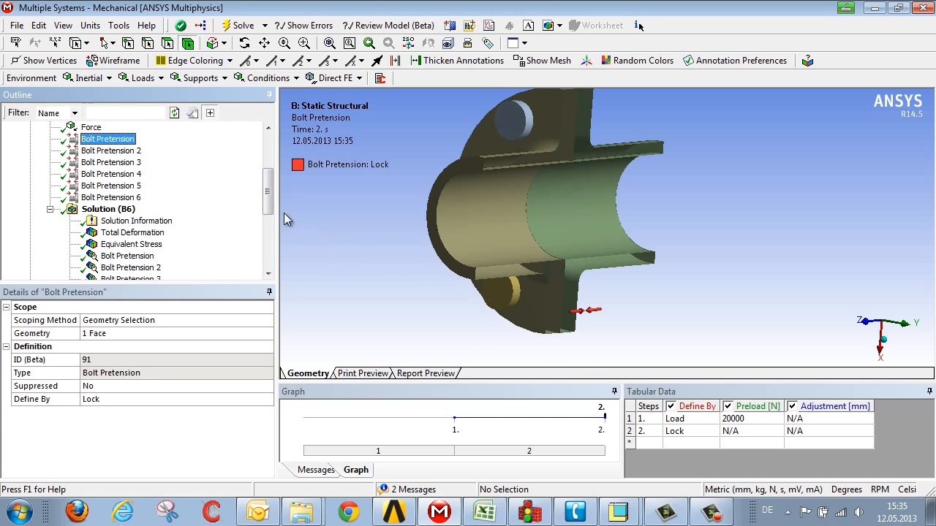
Confirm the second load case's 8000 N bolt preload and select its unevaluated Solution (C6)
scroll("down", 3)
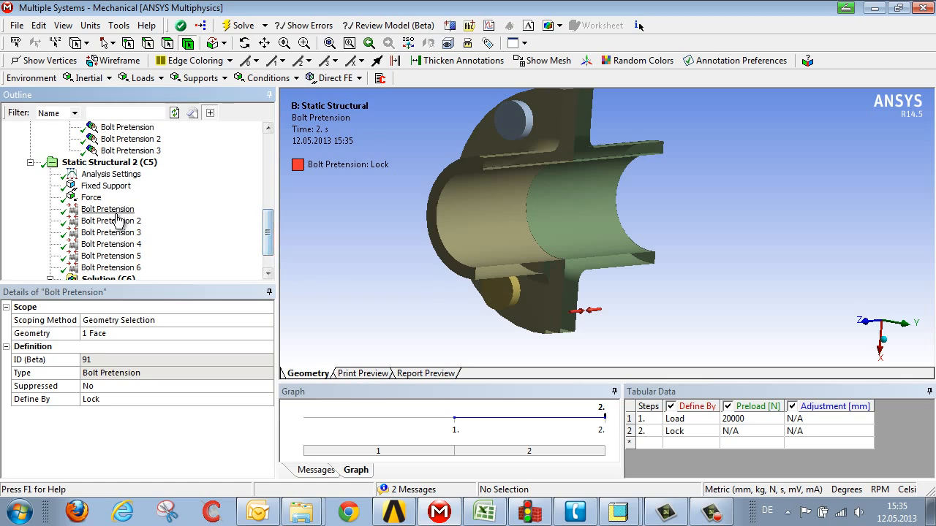
left_click(108, 209)
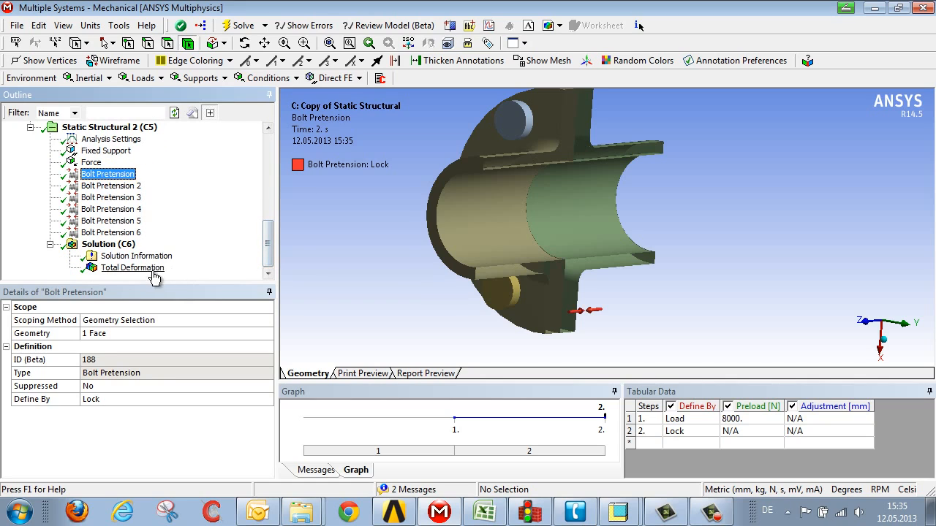
left_click(111, 219)
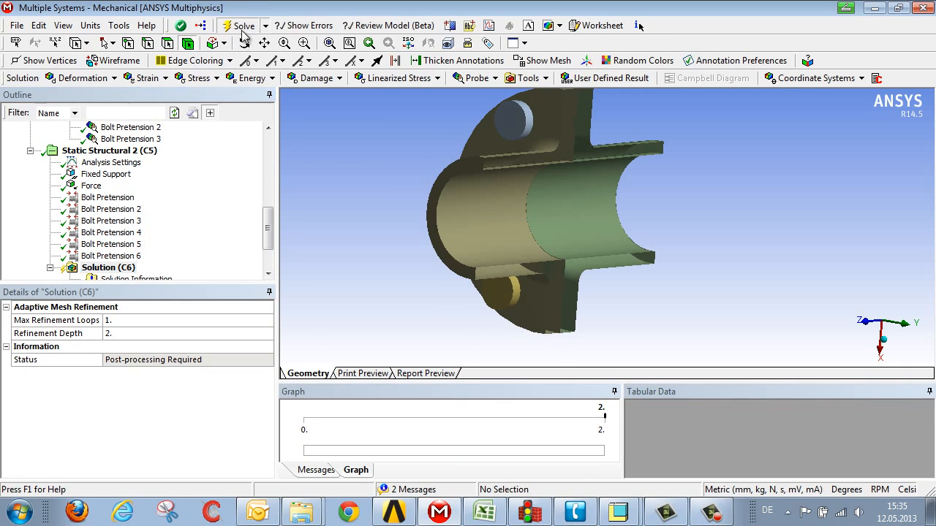
Solve the second load case and show its bolt pretension result, 13929 N maximum working load
left_click(243, 25)
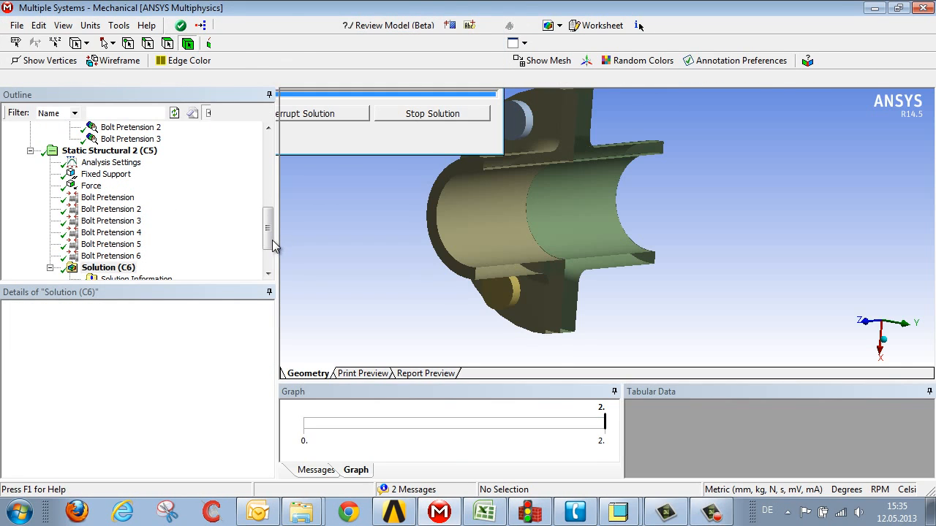
left_click(128, 242)
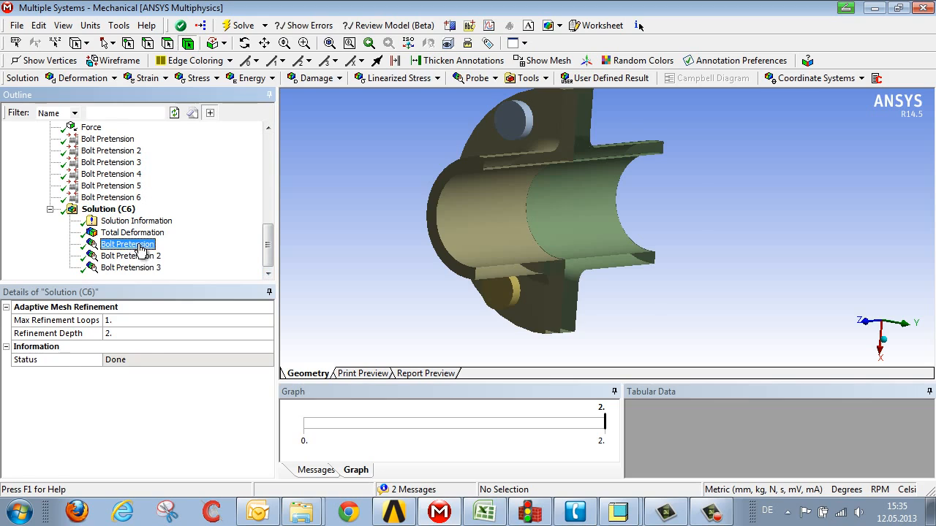
left_click(127, 243)
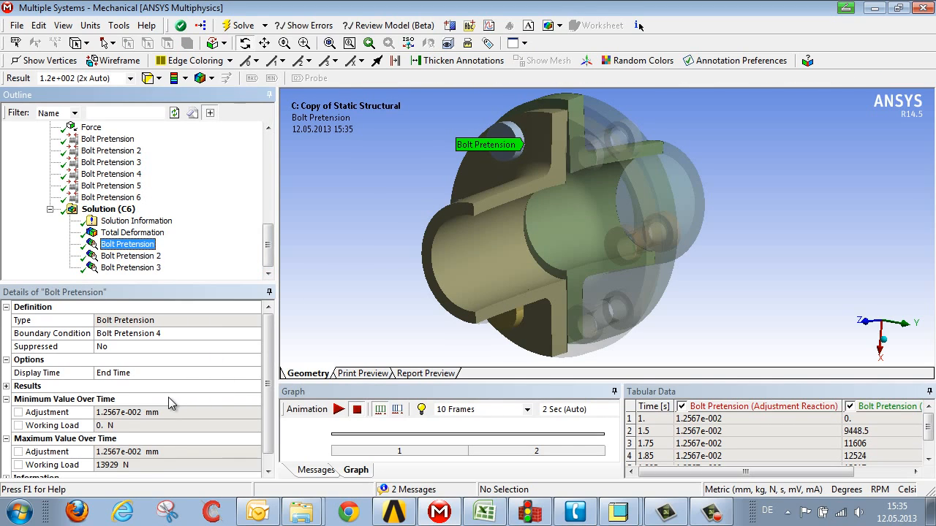
mouse_move(108, 474)
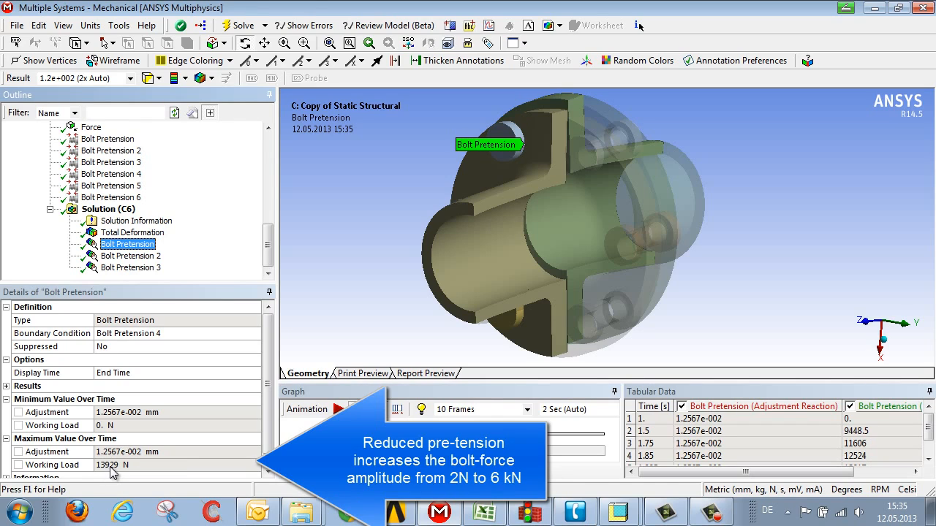
mouse_move(181, 459)
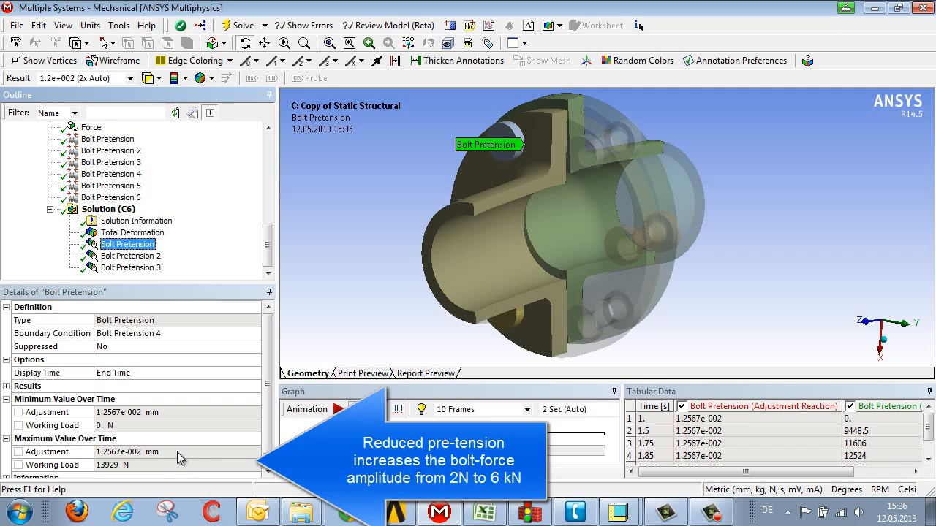
mouse_move(149, 468)
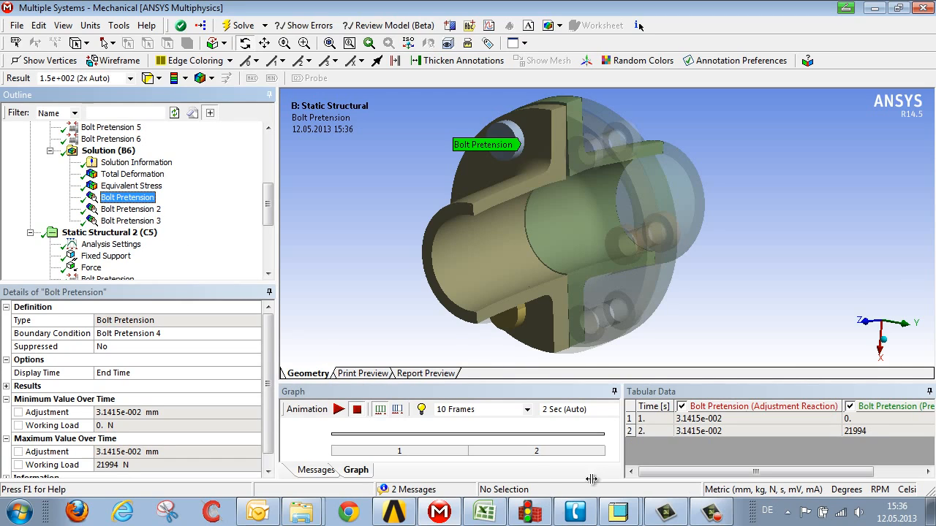
mouse_move(108, 474)
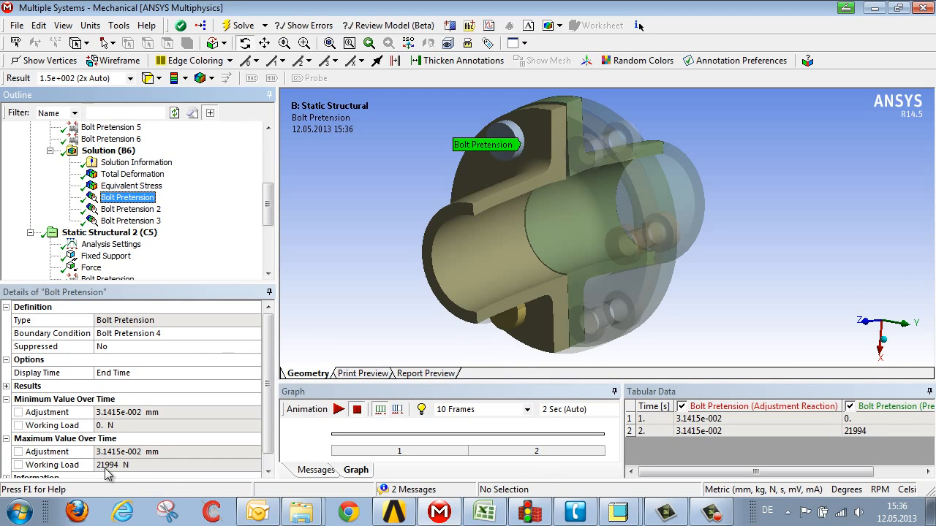
Check the second case's bolt preload and show its 13929 N working load against the first case's 21994 N
scroll("down", 3)
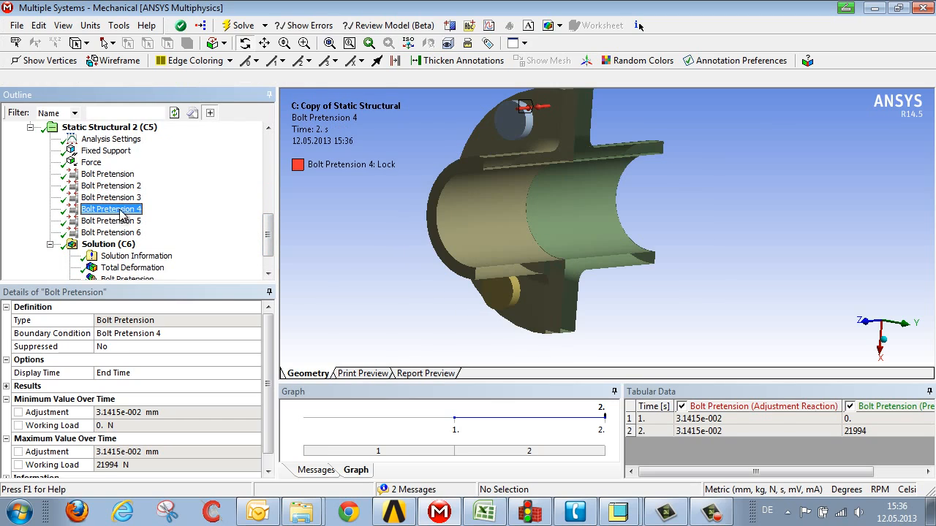
left_click(111, 209)
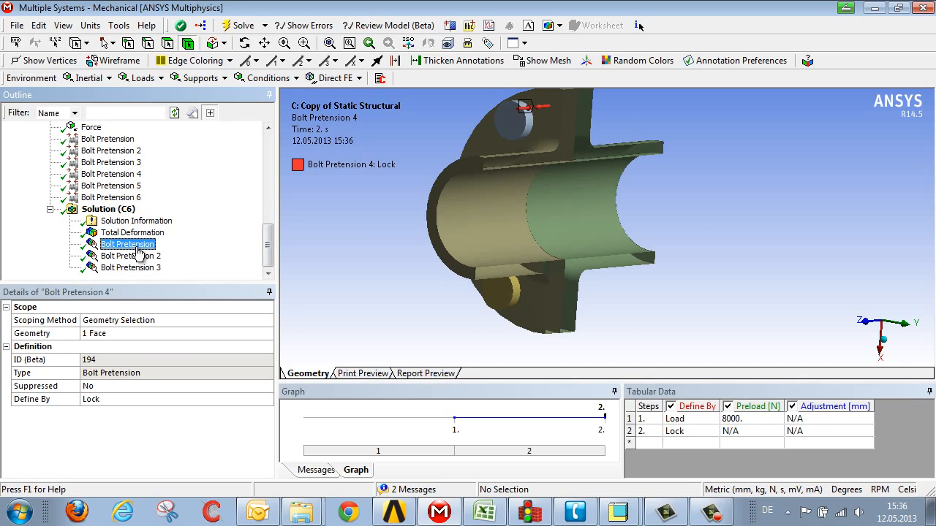
left_click(128, 243)
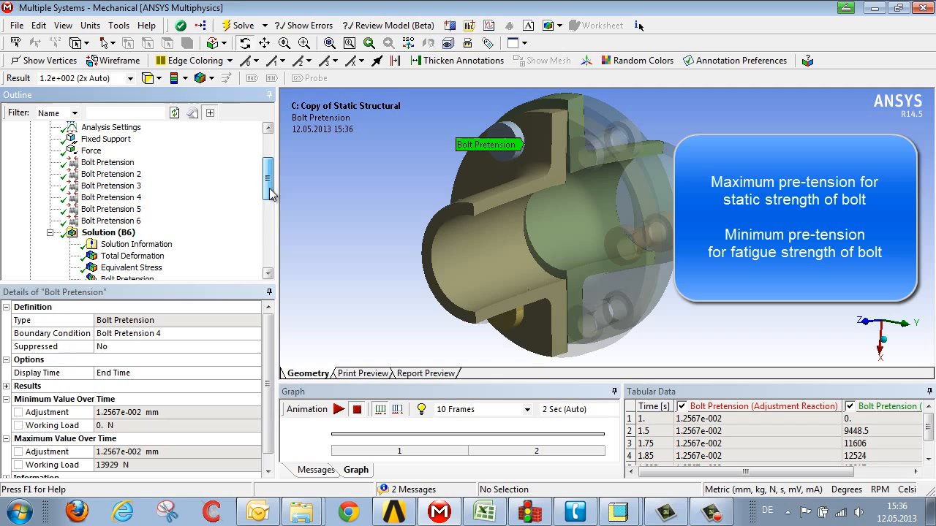
left_click(108, 163)
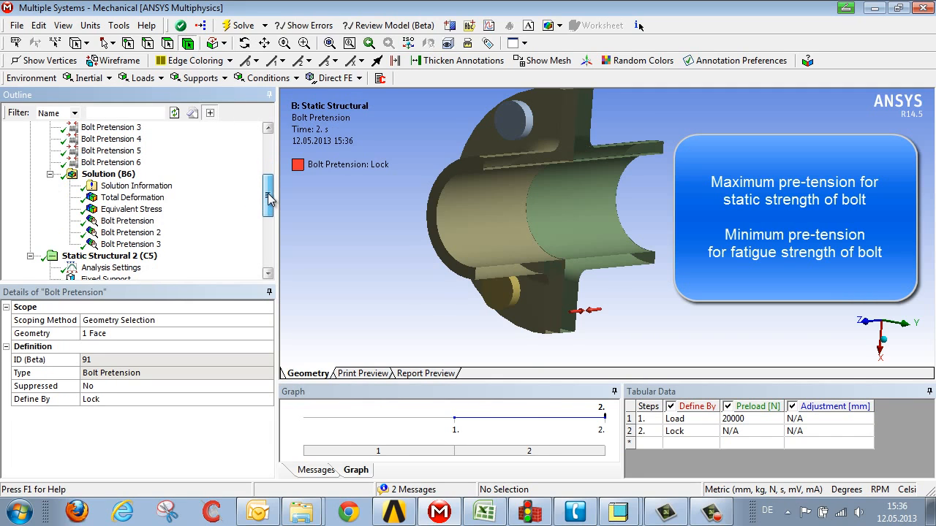
left_click(126, 221)
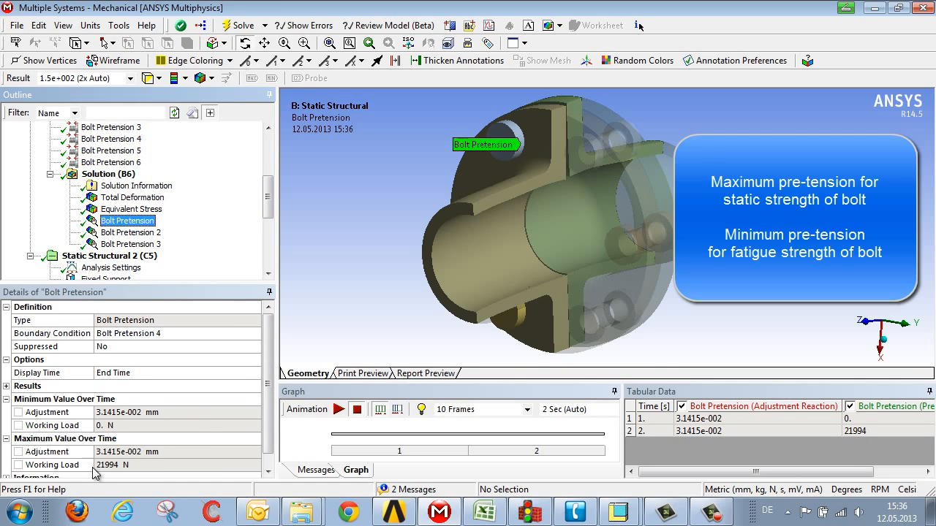
scroll("down", 3)
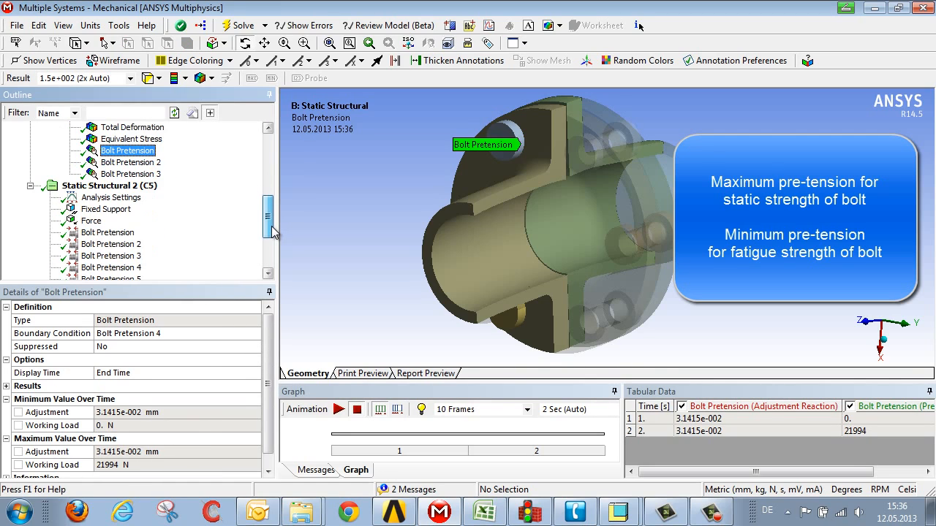
scroll("down", 3)
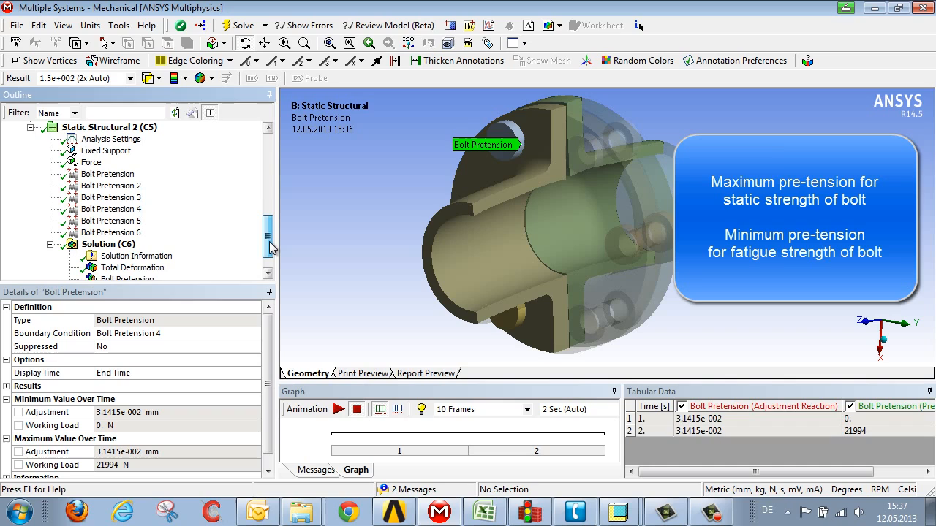
scroll("down", 3)
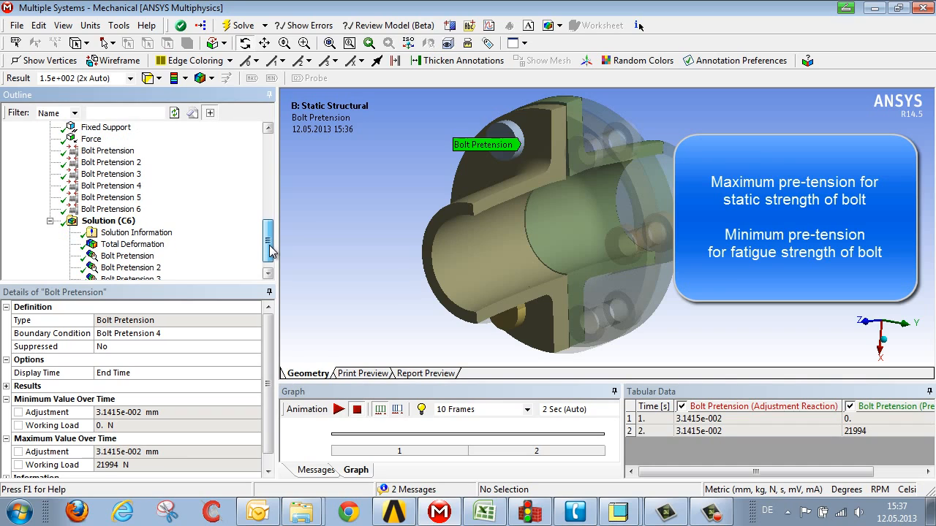
left_click(127, 244)
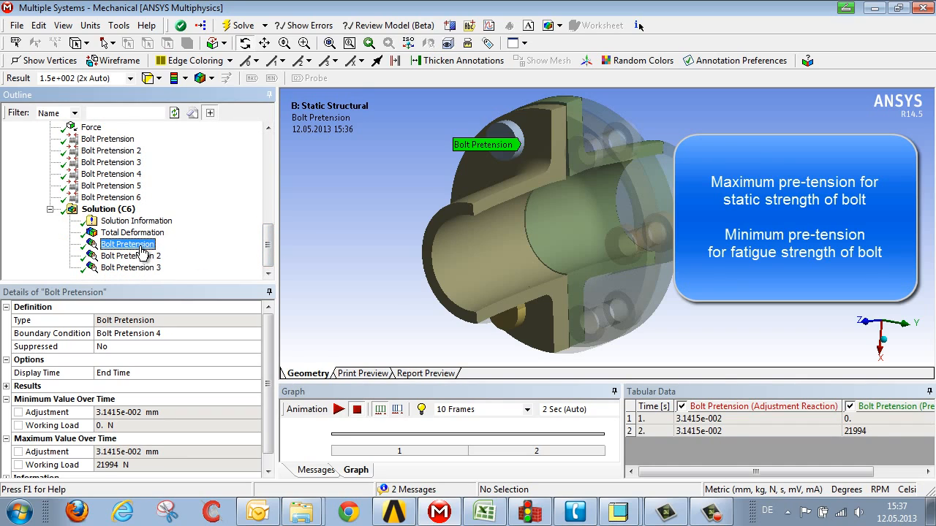
left_click(127, 242)
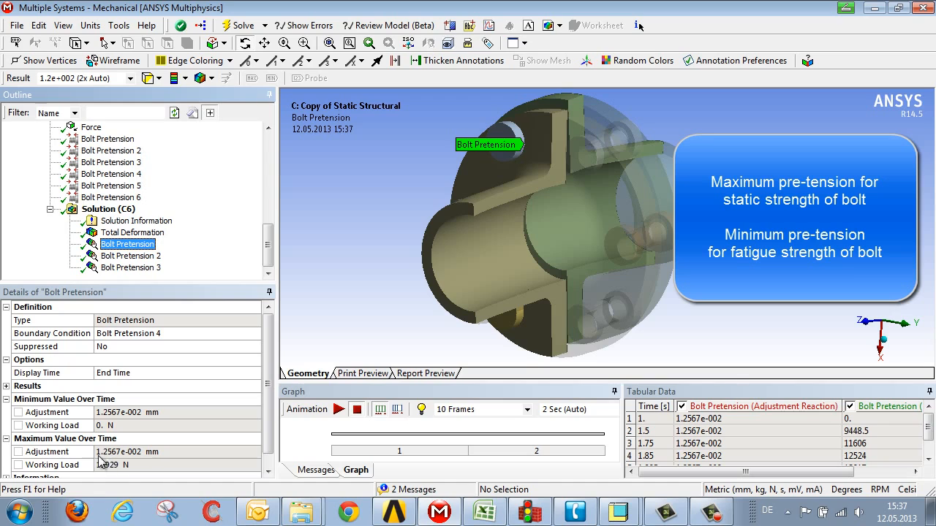